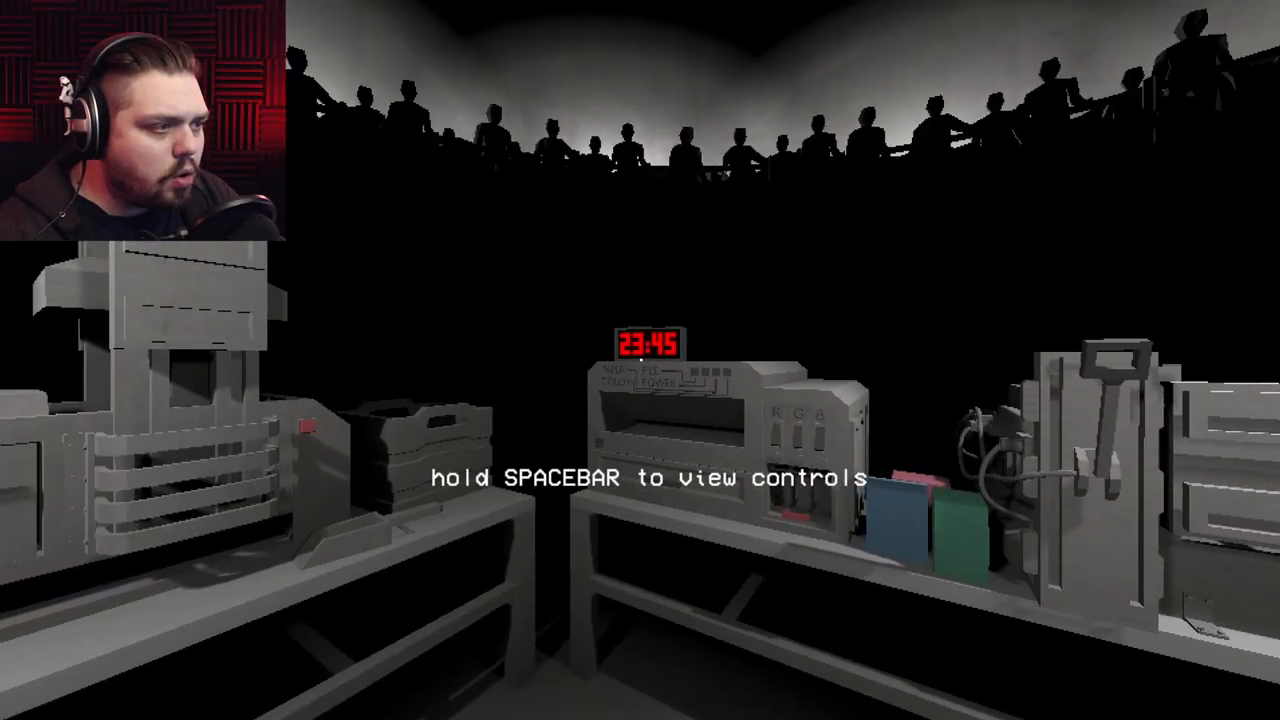
- Pick up a log from the rack and carry it to the shredding machine
{"action": "key", "text": "space"}
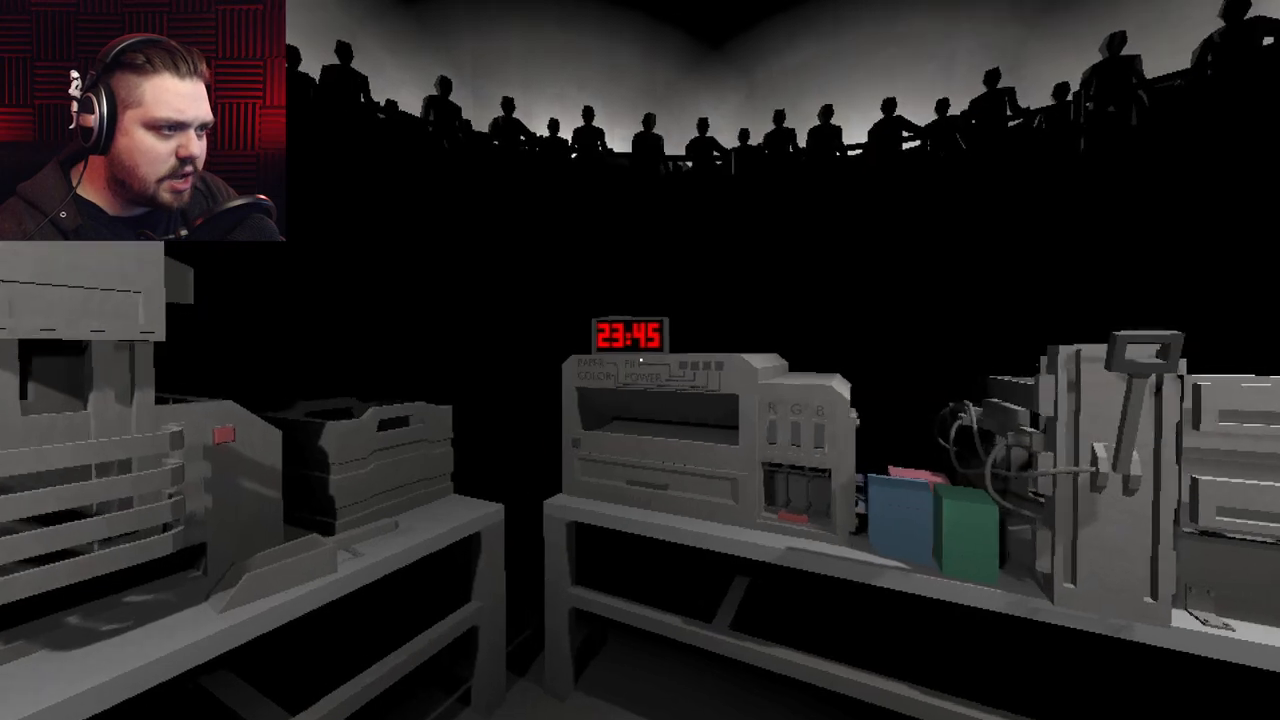
{"action": "mouse_move", "coordinate": [640, 360]}
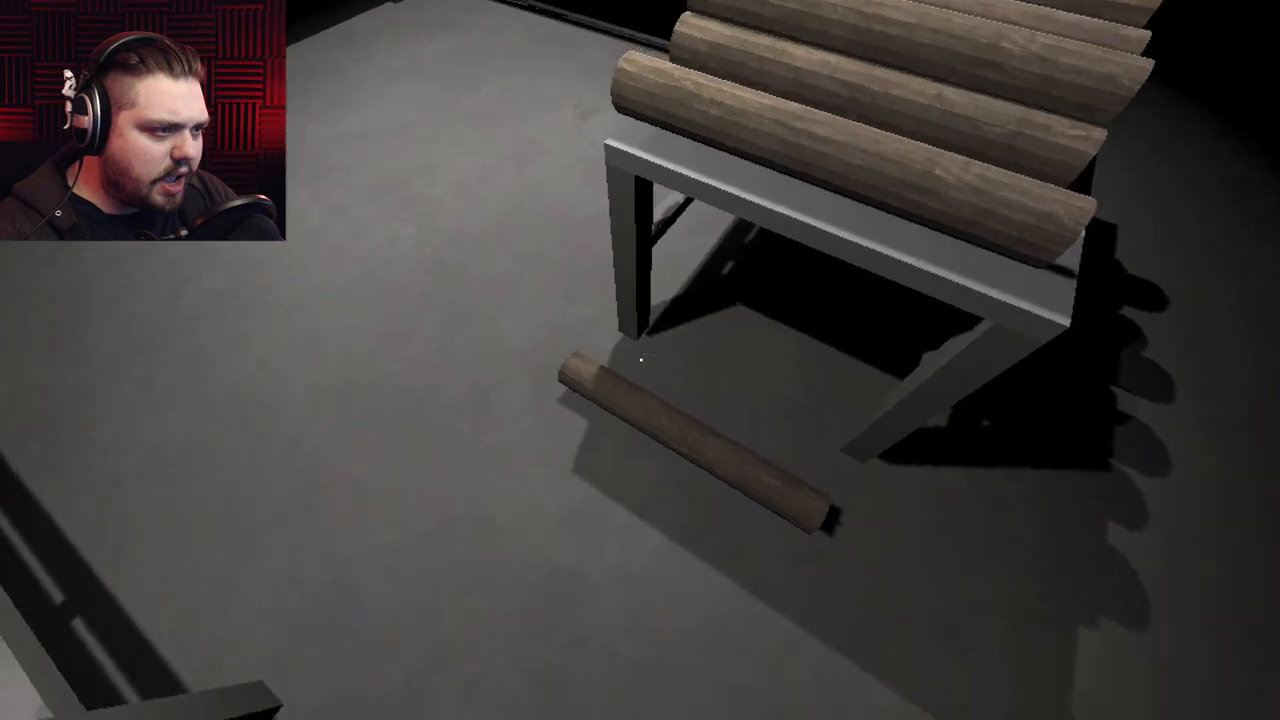
{"action": "mouse_move", "coordinate": [640, 360]}
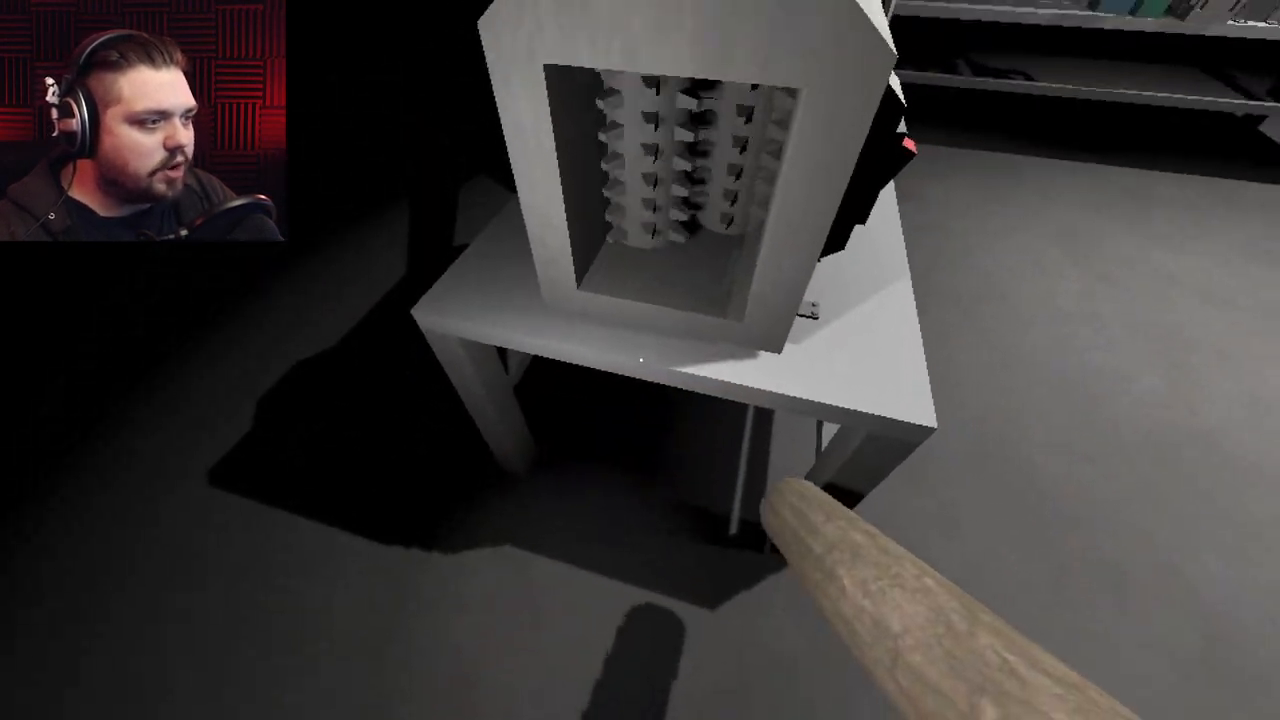
{"action": "mouse_move", "coordinate": [640, 360]}
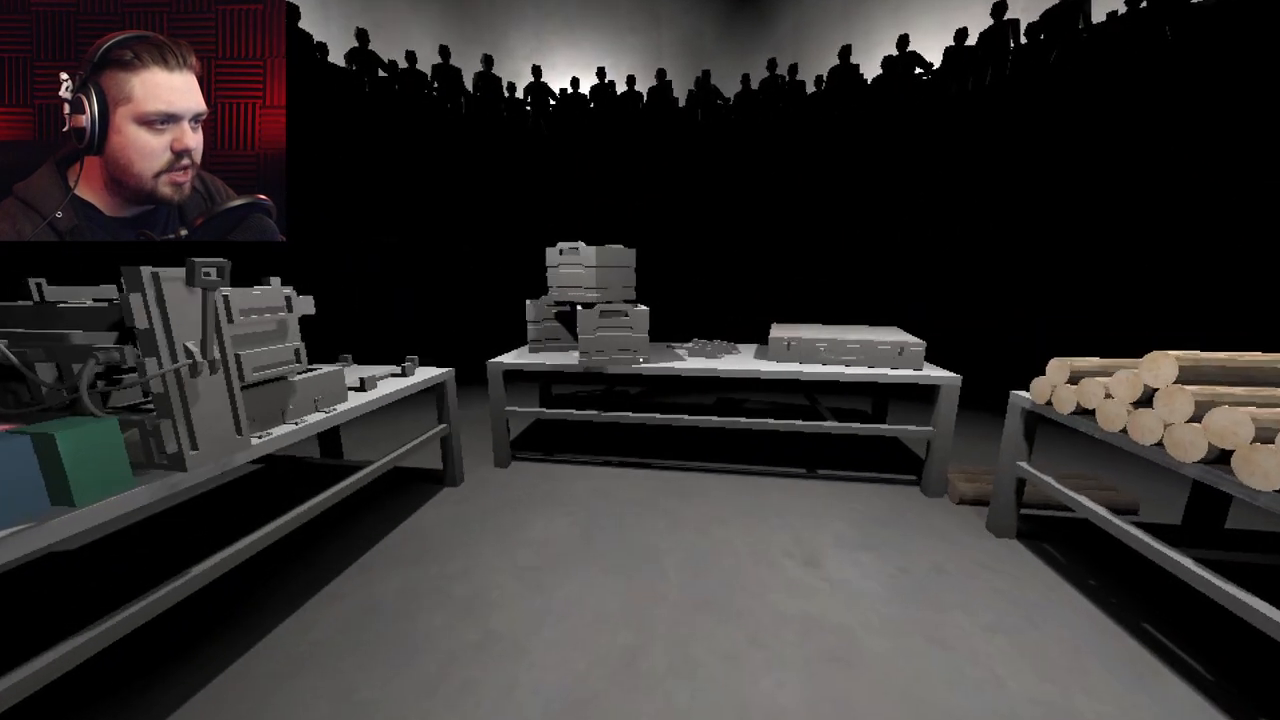
{"action": "mouse_move", "coordinate": [640, 360]}
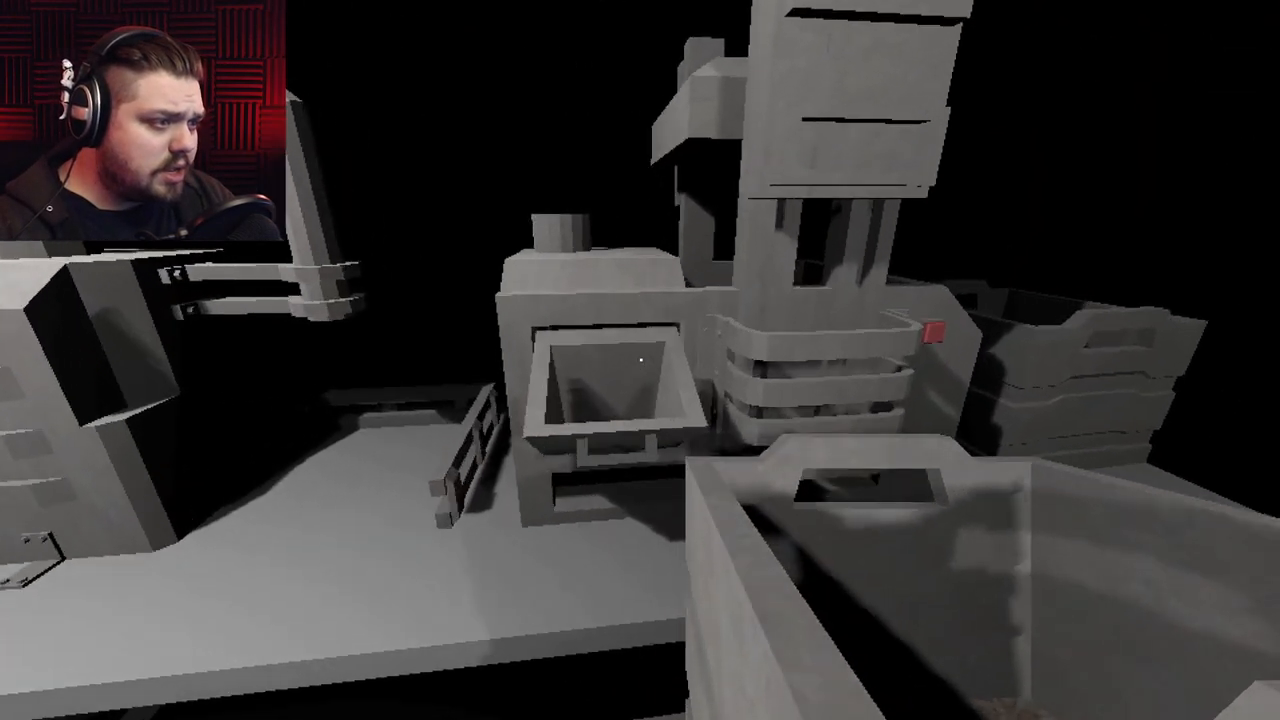
{"action": "mouse_move", "coordinate": [640, 360]}
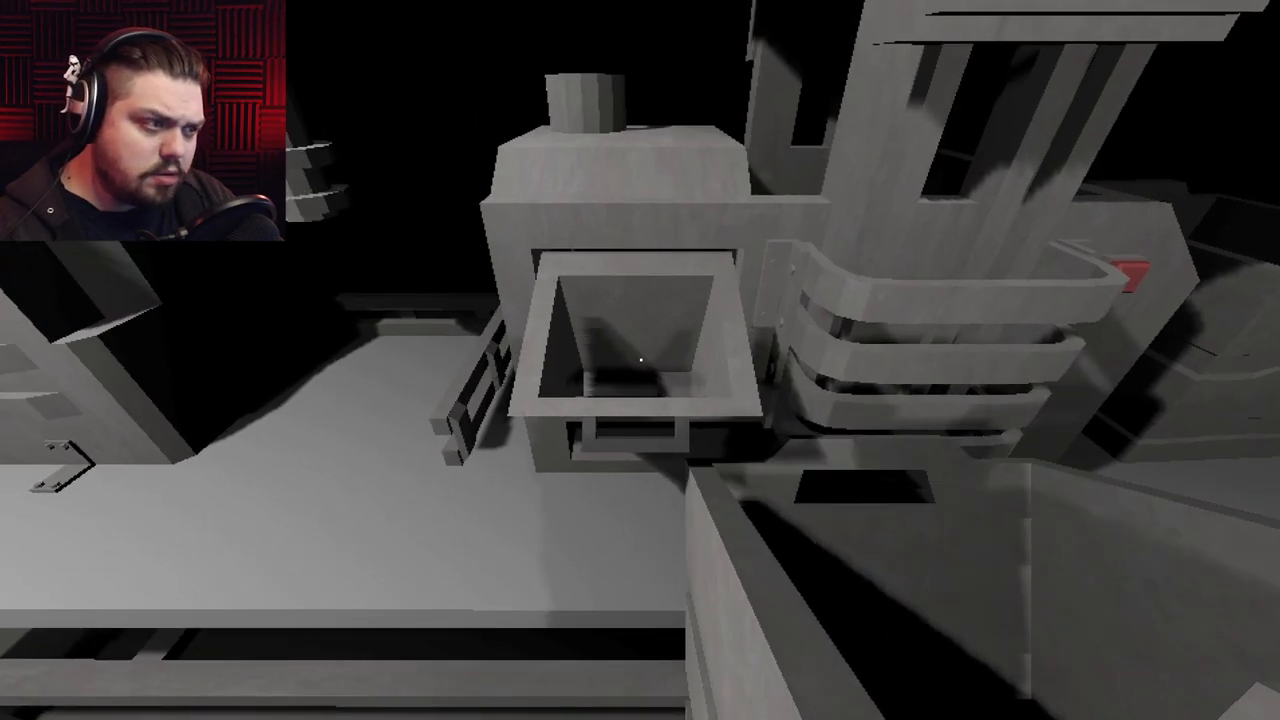
{"action": "mouse_move", "coordinate": [640, 360]}
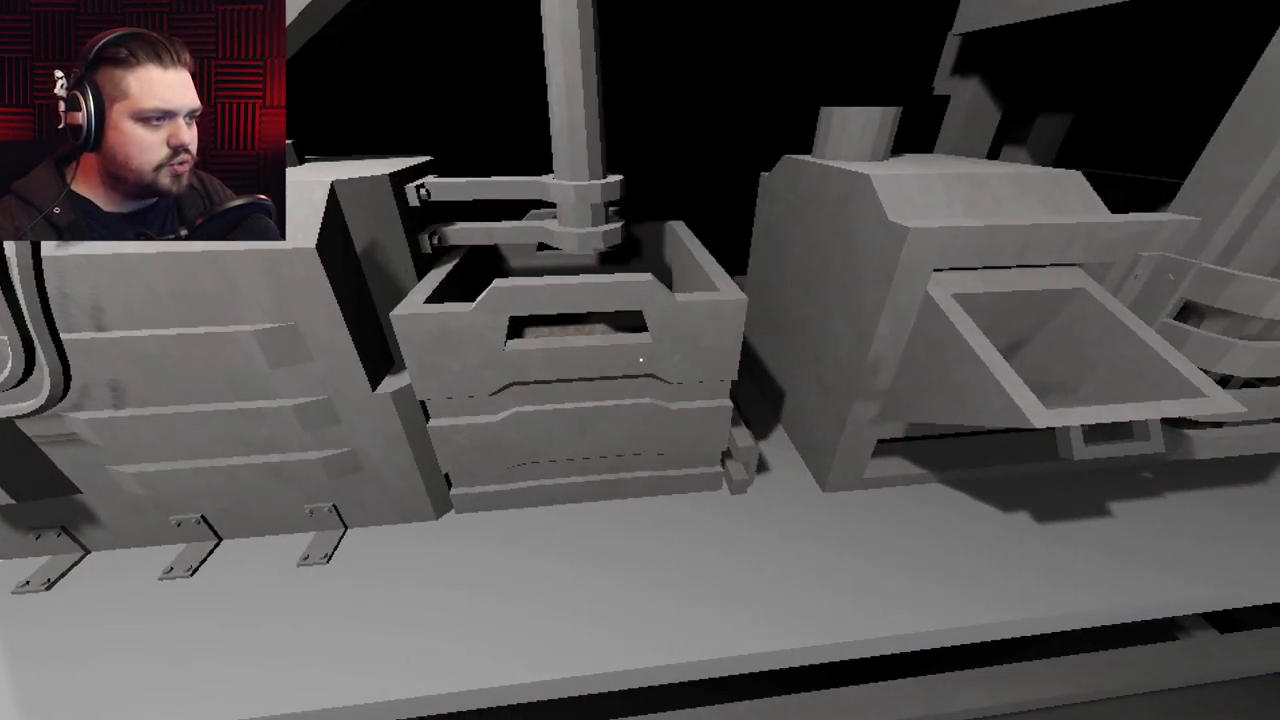
{"action": "mouse_move", "coordinate": [640, 360]}
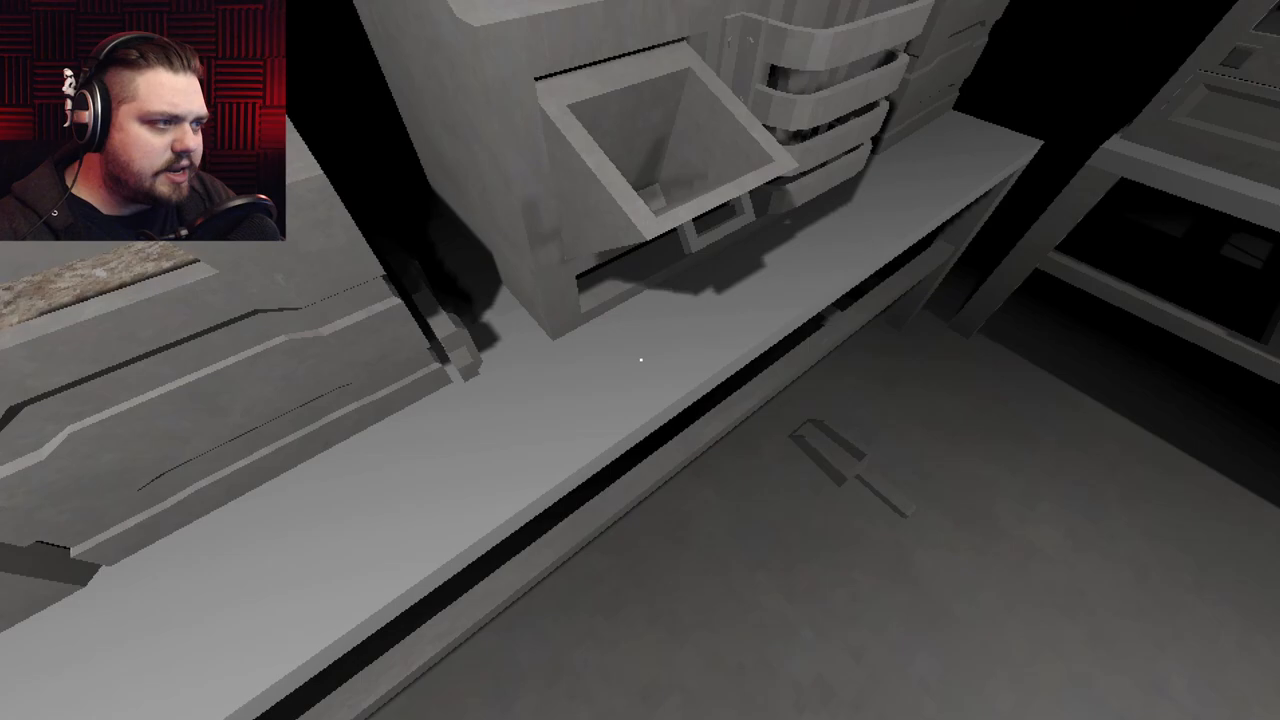
{"action": "mouse_move", "coordinate": [640, 360]}
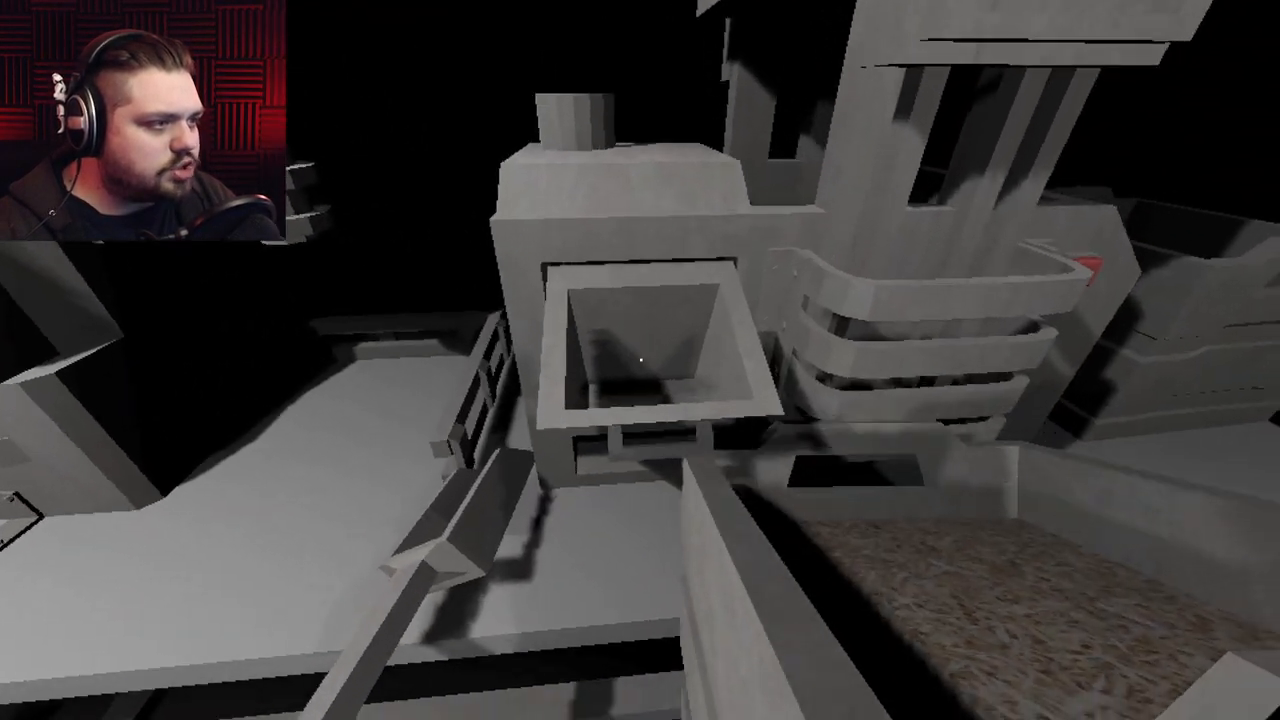
{"action": "mouse_move", "coordinate": [640, 360]}
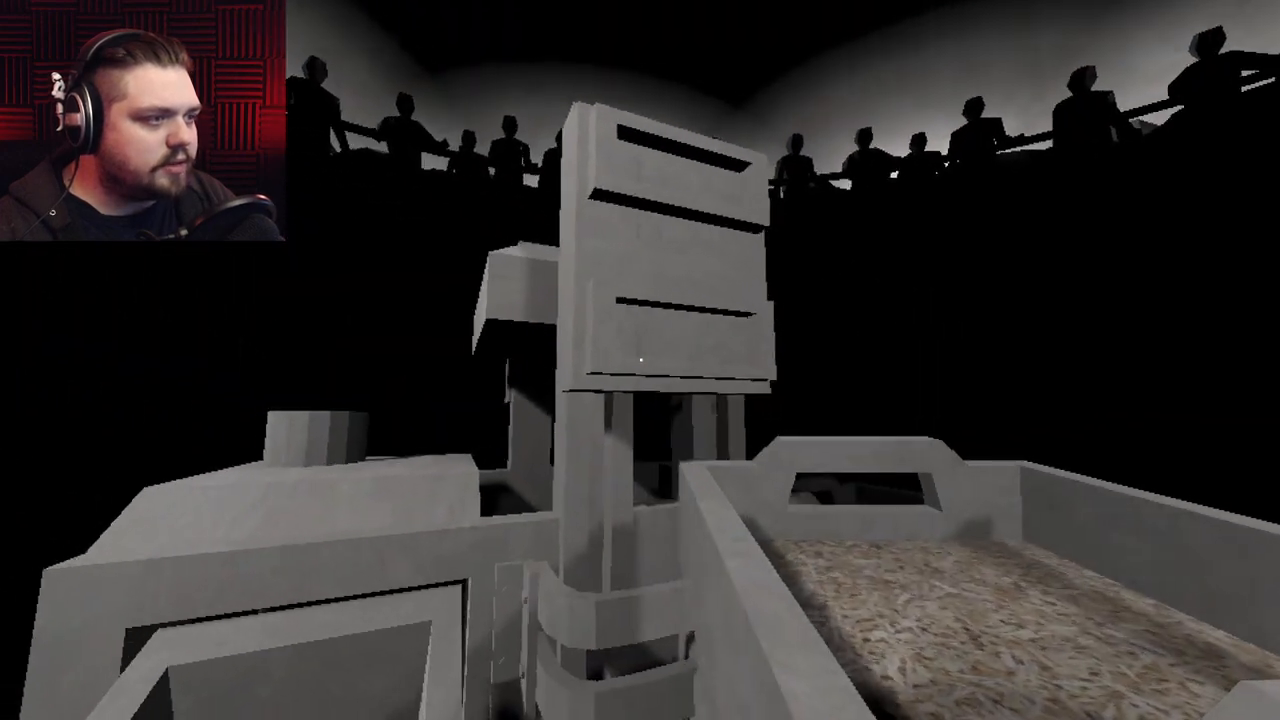
{"action": "mouse_move", "coordinate": [640, 360]}
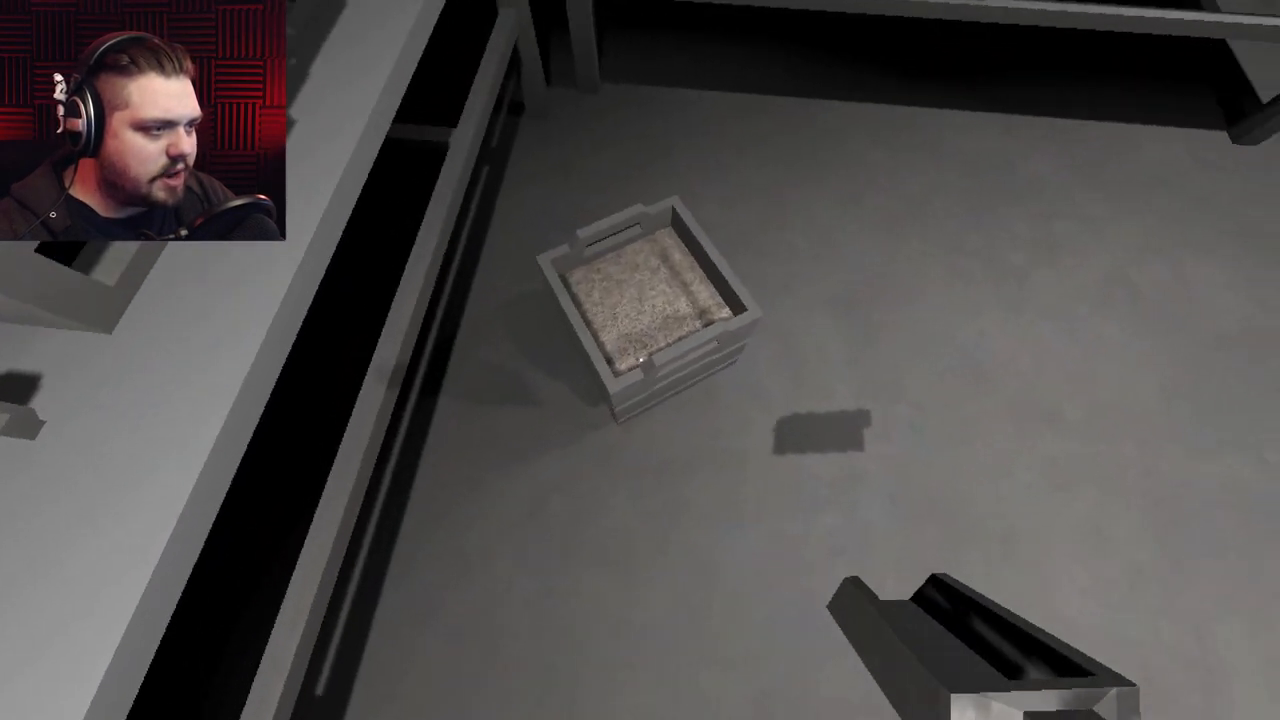
{"action": "mouse_move", "coordinate": [640, 360]}
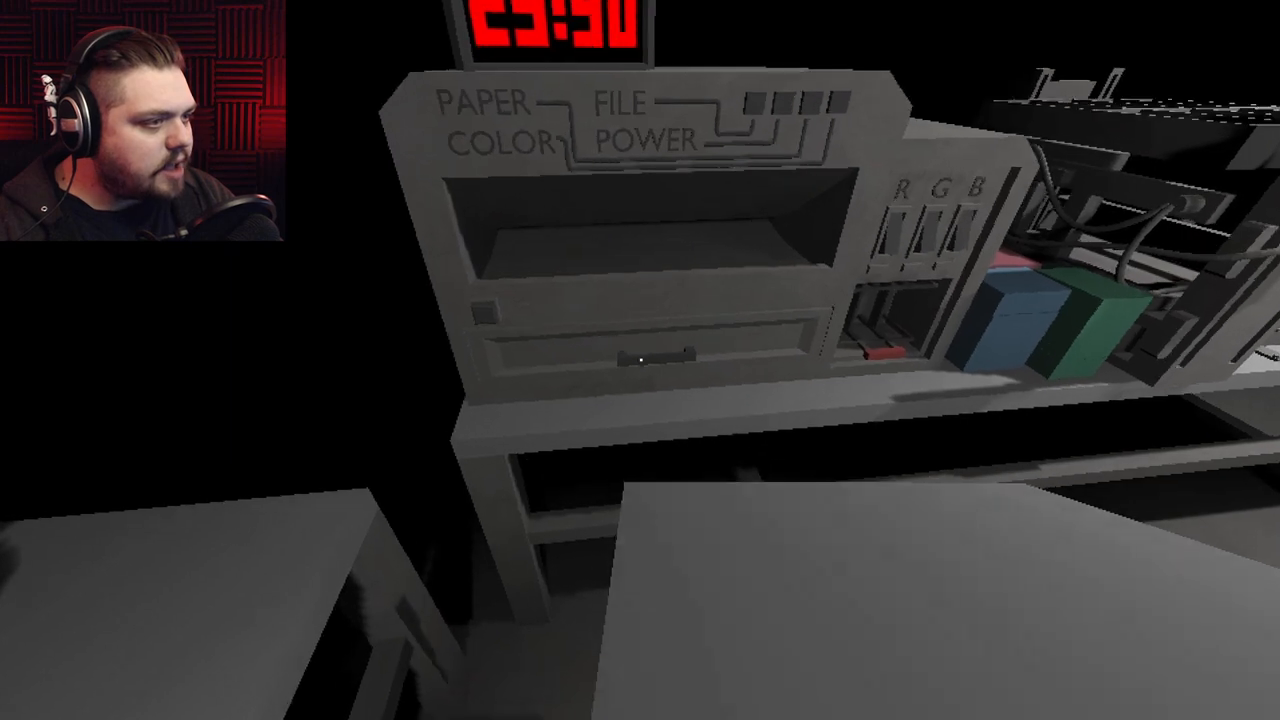
{"action": "mouse_move", "coordinate": [640, 360]}
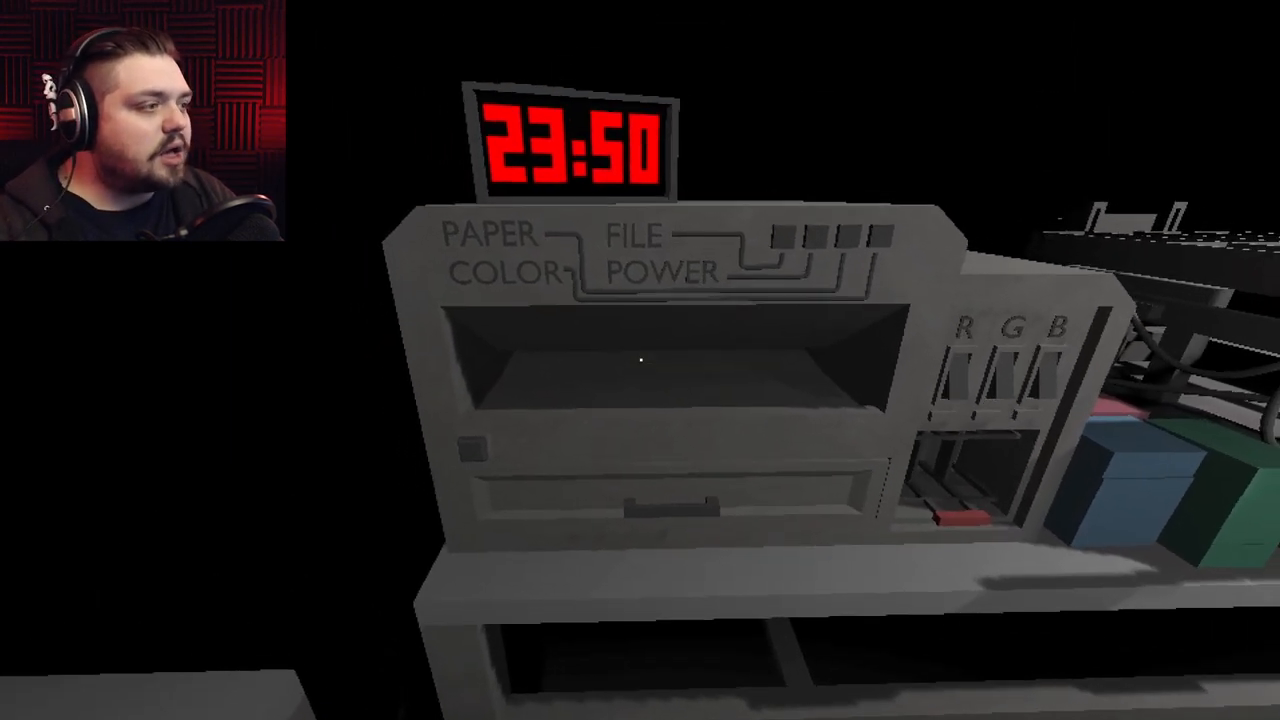
{"action": "mouse_move", "coordinate": [640, 360]}
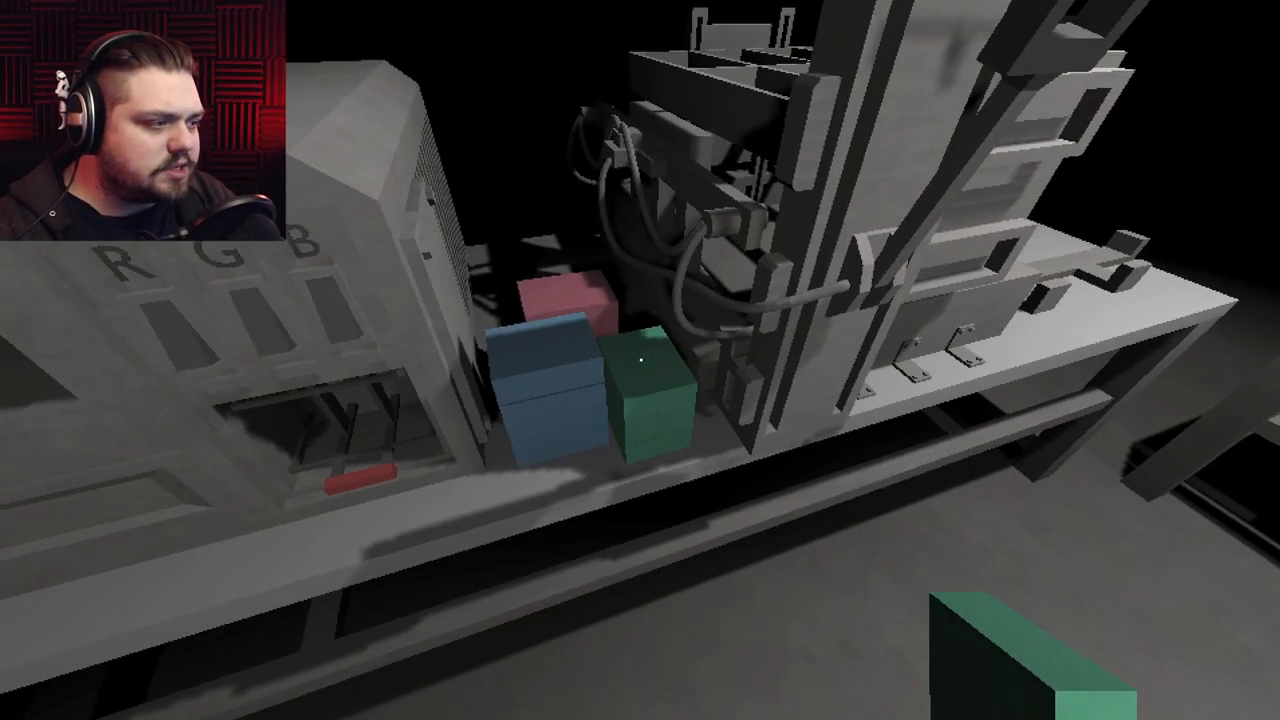
{"action": "mouse_move", "coordinate": [640, 360]}
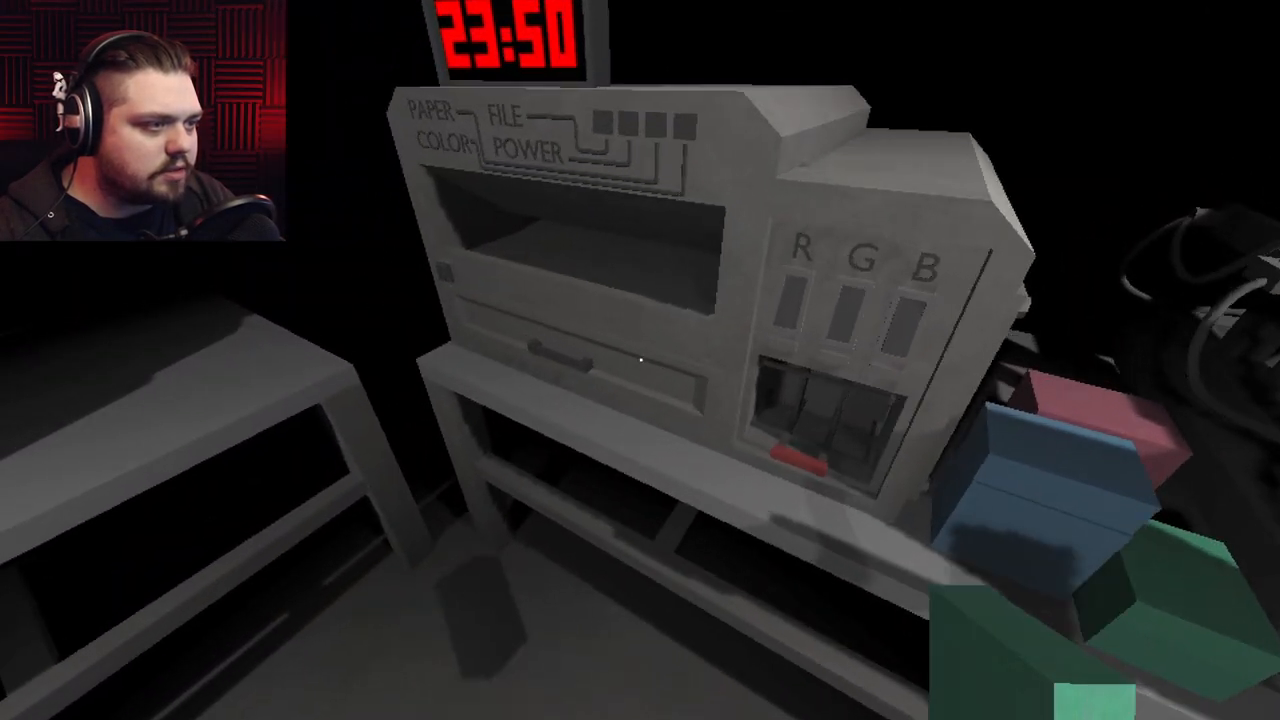
{"action": "mouse_move", "coordinate": [640, 360]}
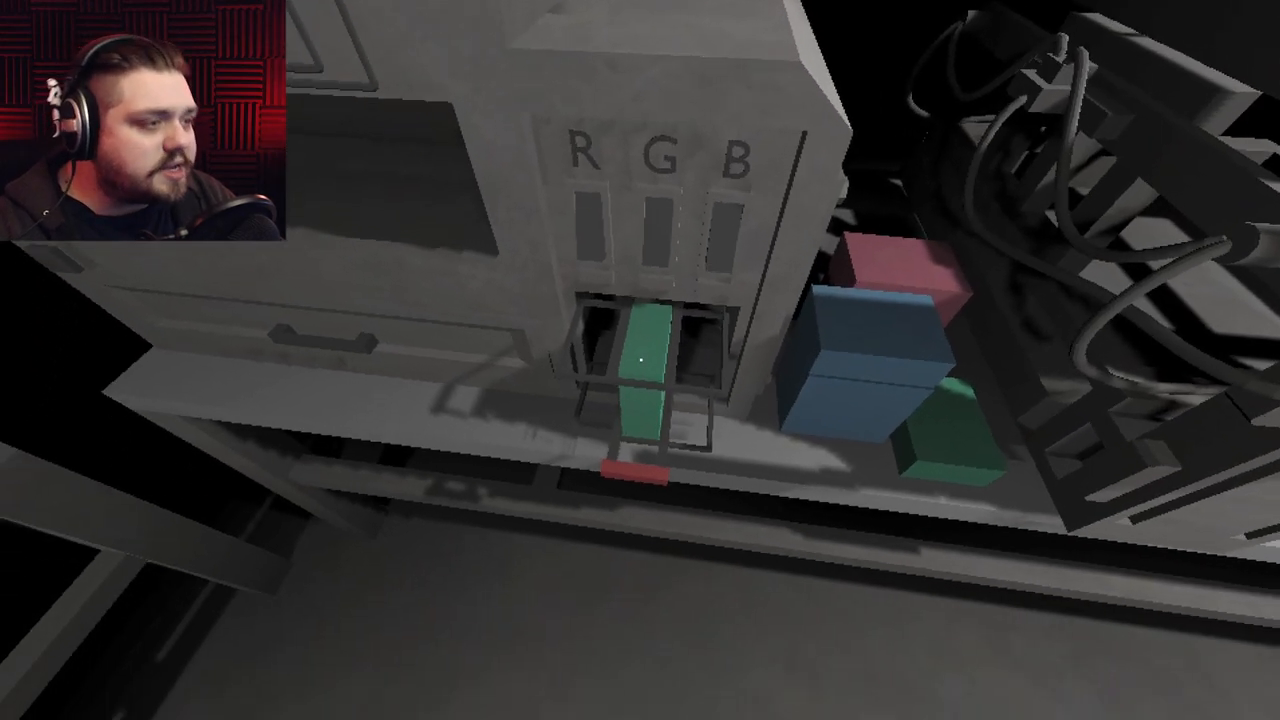
{"action": "mouse_move", "coordinate": [640, 360]}
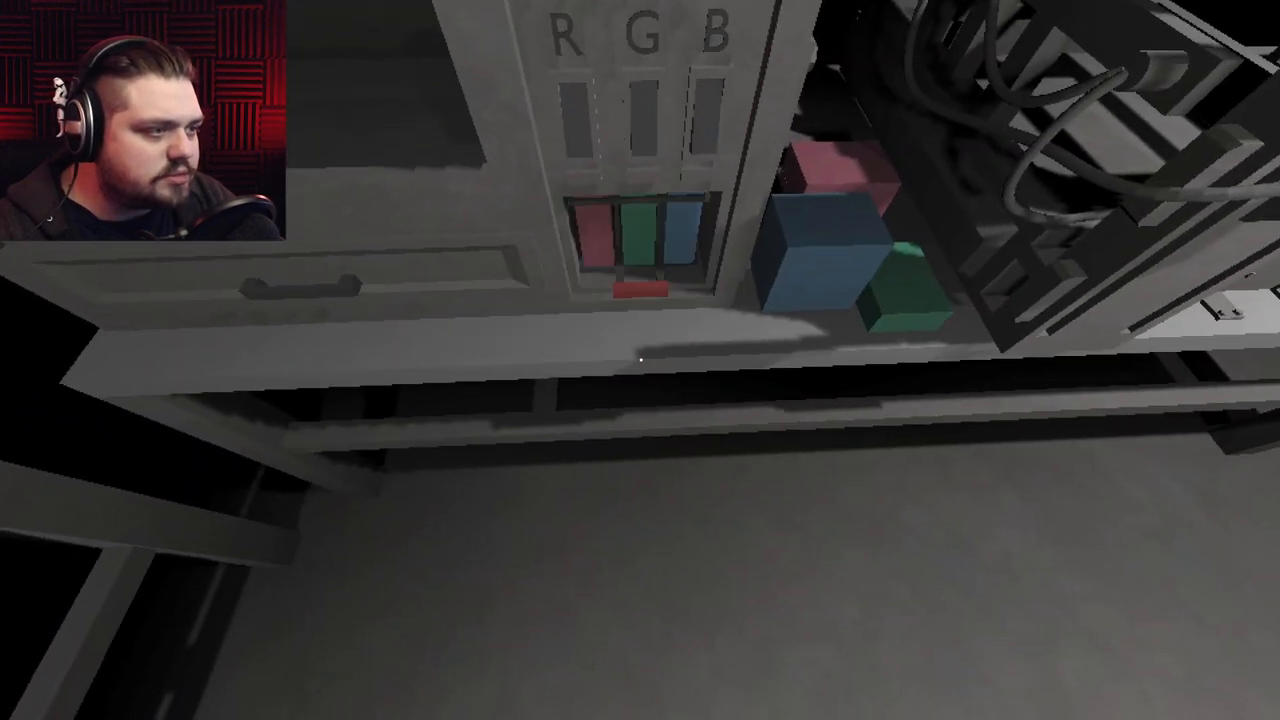
{"action": "mouse_move", "coordinate": [640, 360]}
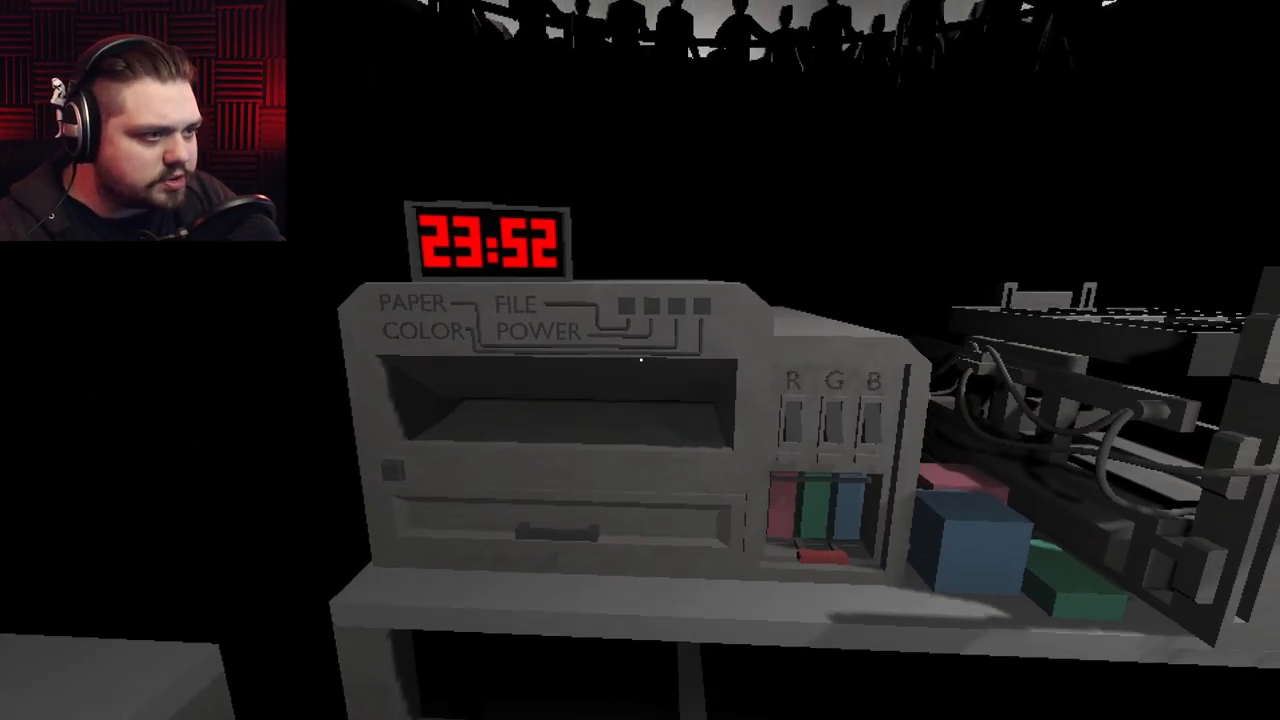
{"action": "mouse_move", "coordinate": [640, 360]}
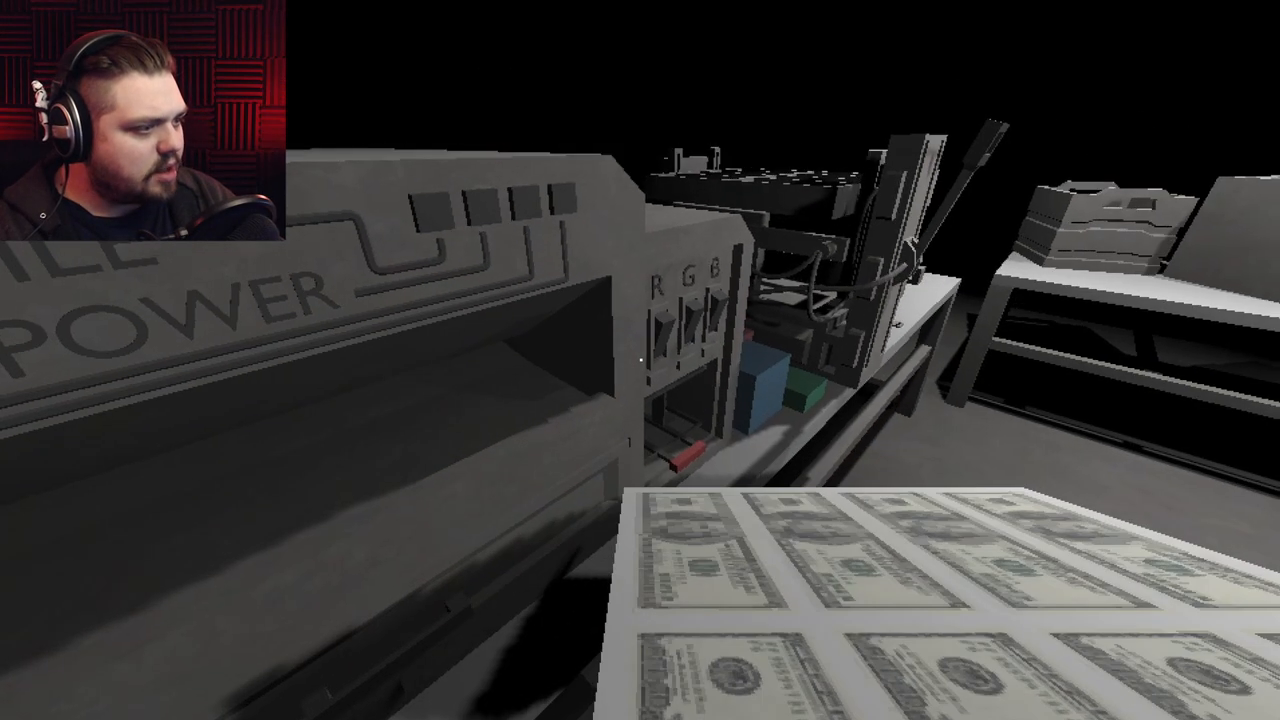
{"action": "mouse_move", "coordinate": [640, 360]}
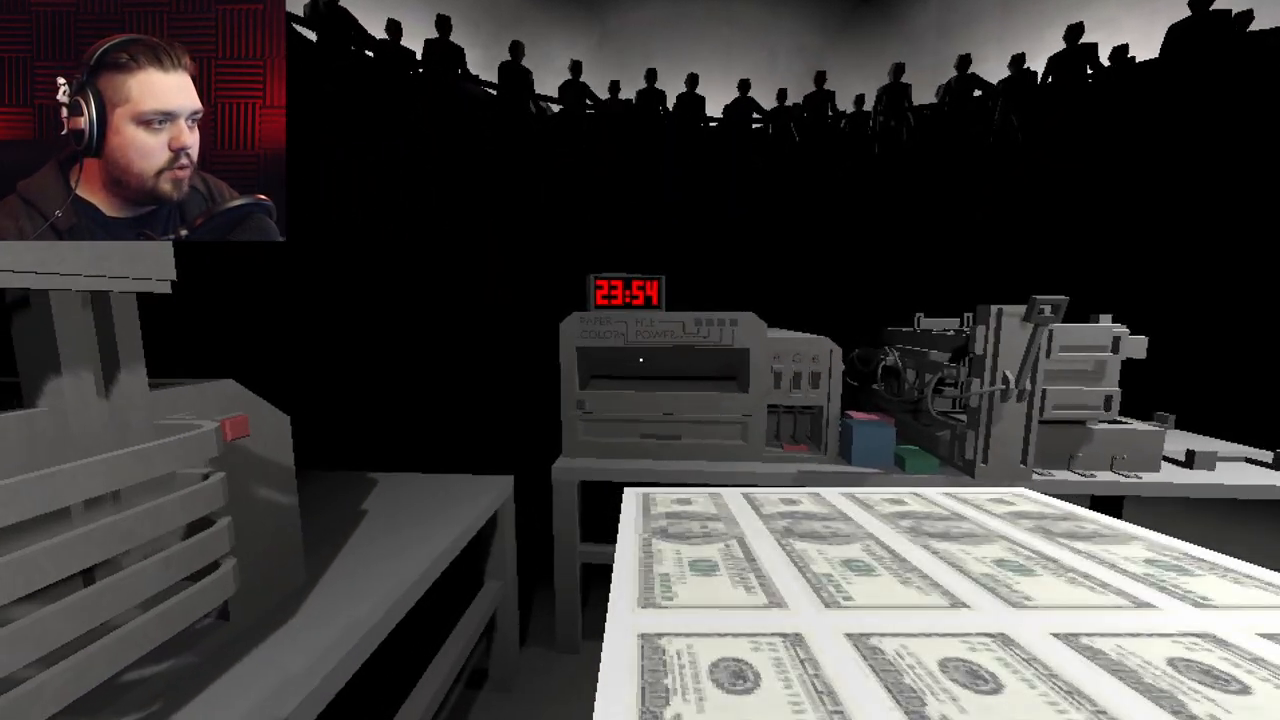
{"action": "mouse_move", "coordinate": [640, 360]}
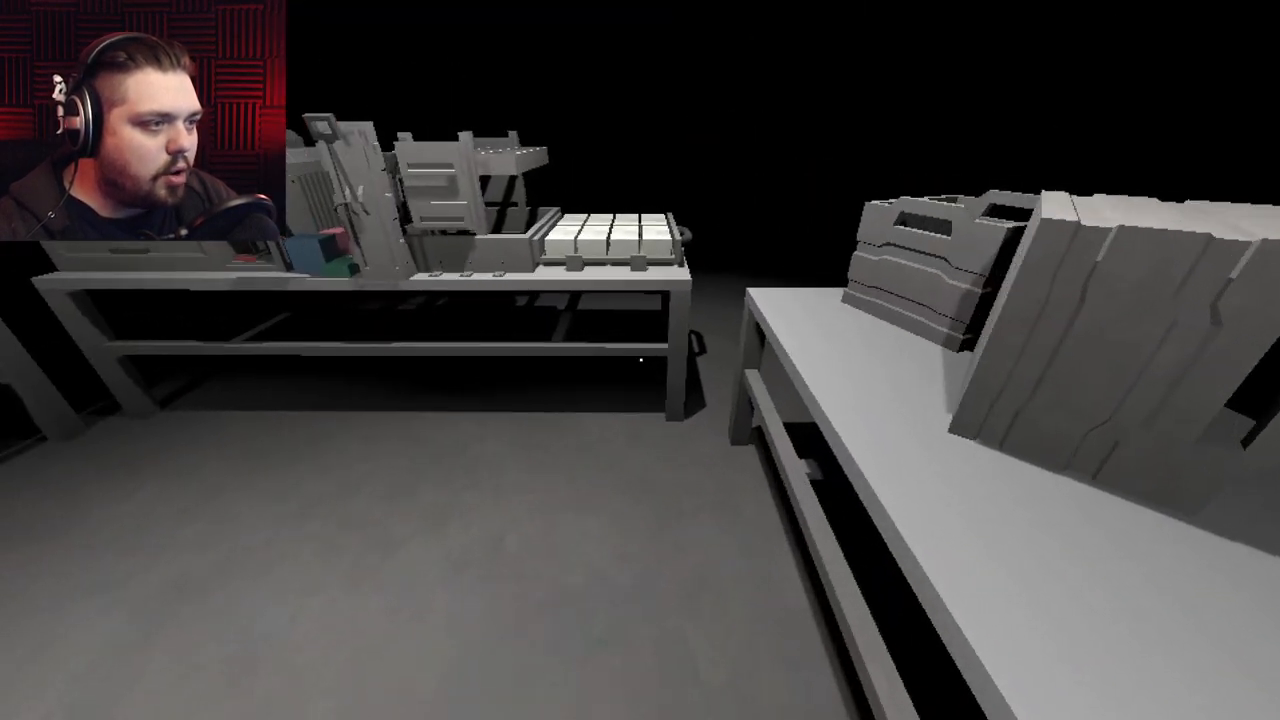
{"action": "mouse_move", "coordinate": [640, 360]}
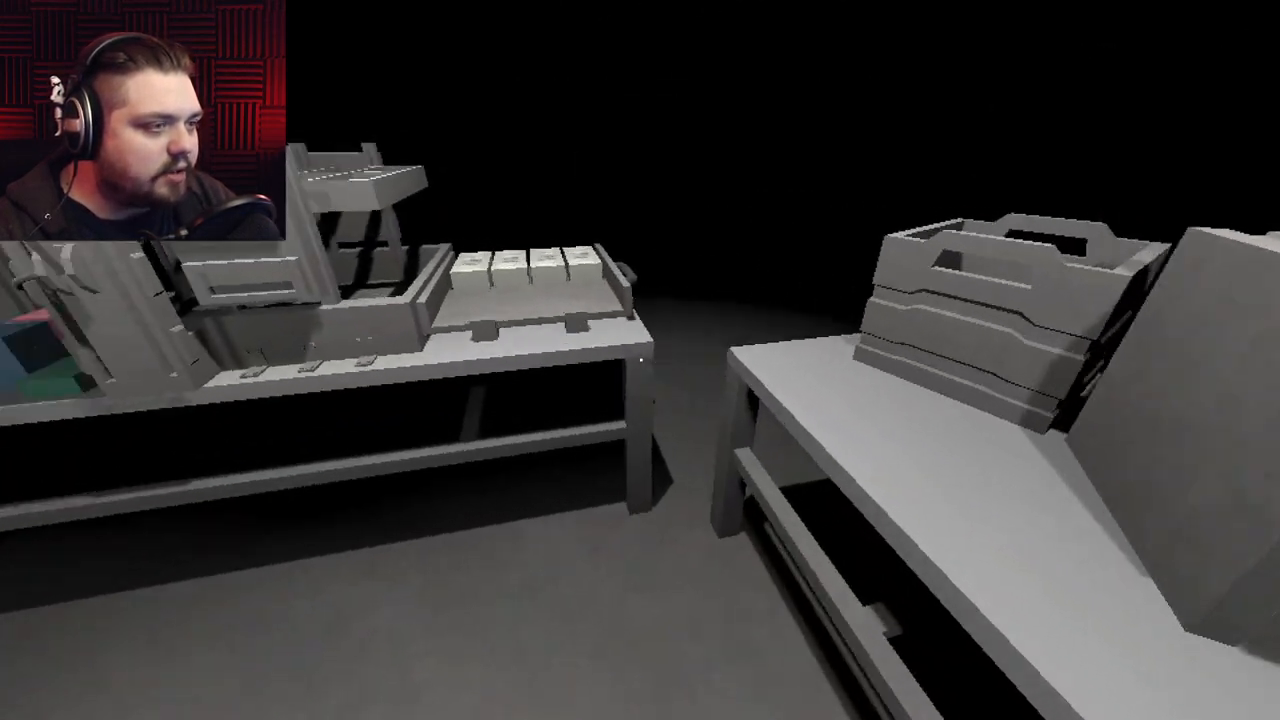
{"action": "mouse_move", "coordinate": [640, 360]}
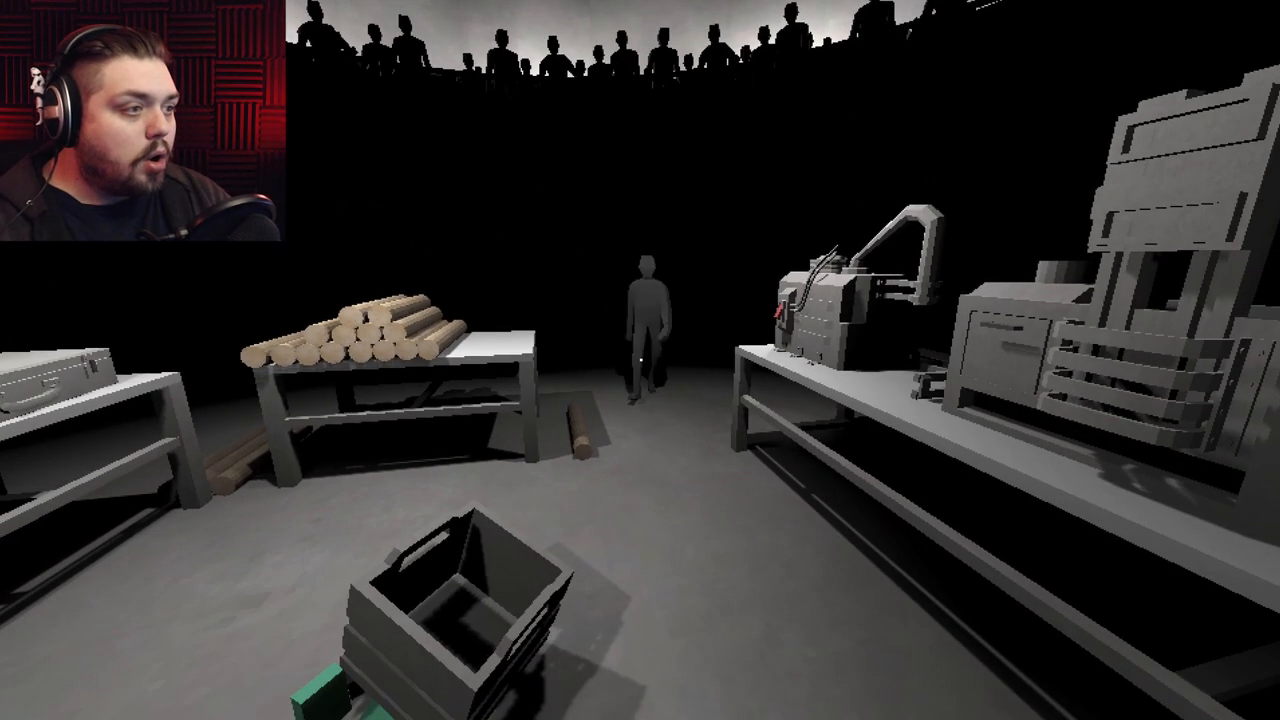
- Walk the briefcase over to the buyer and hand it off
{"action": "key", "text": "w"}
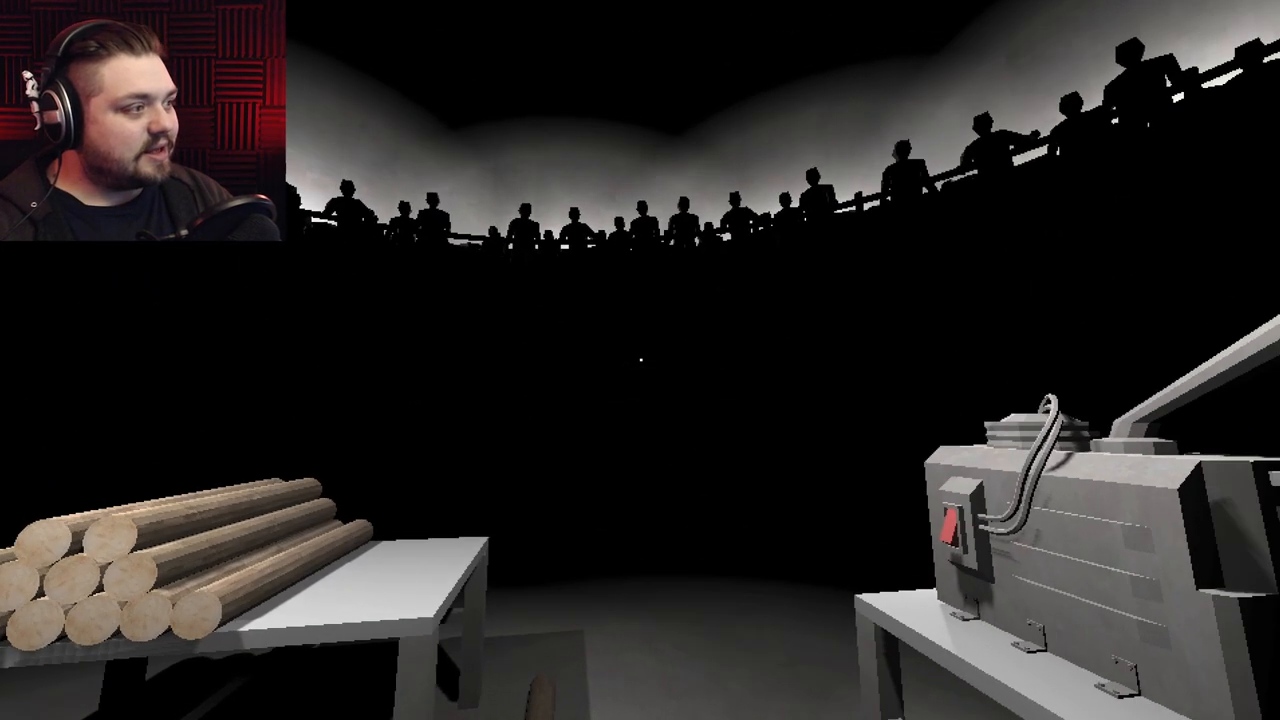
{"action": "mouse_move", "coordinate": [640, 360]}
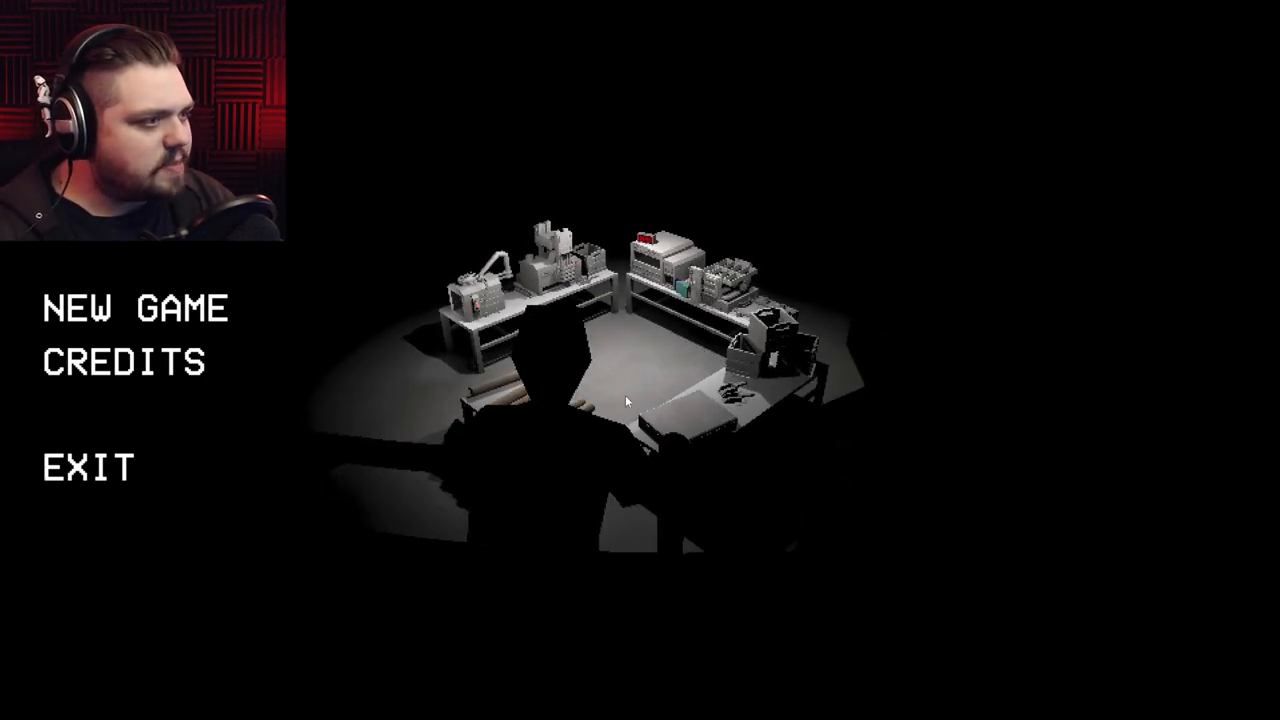
- Start a new game from the title menu, returning to the printer at 23:45
{"action": "left_click", "coordinate": [136, 308]}
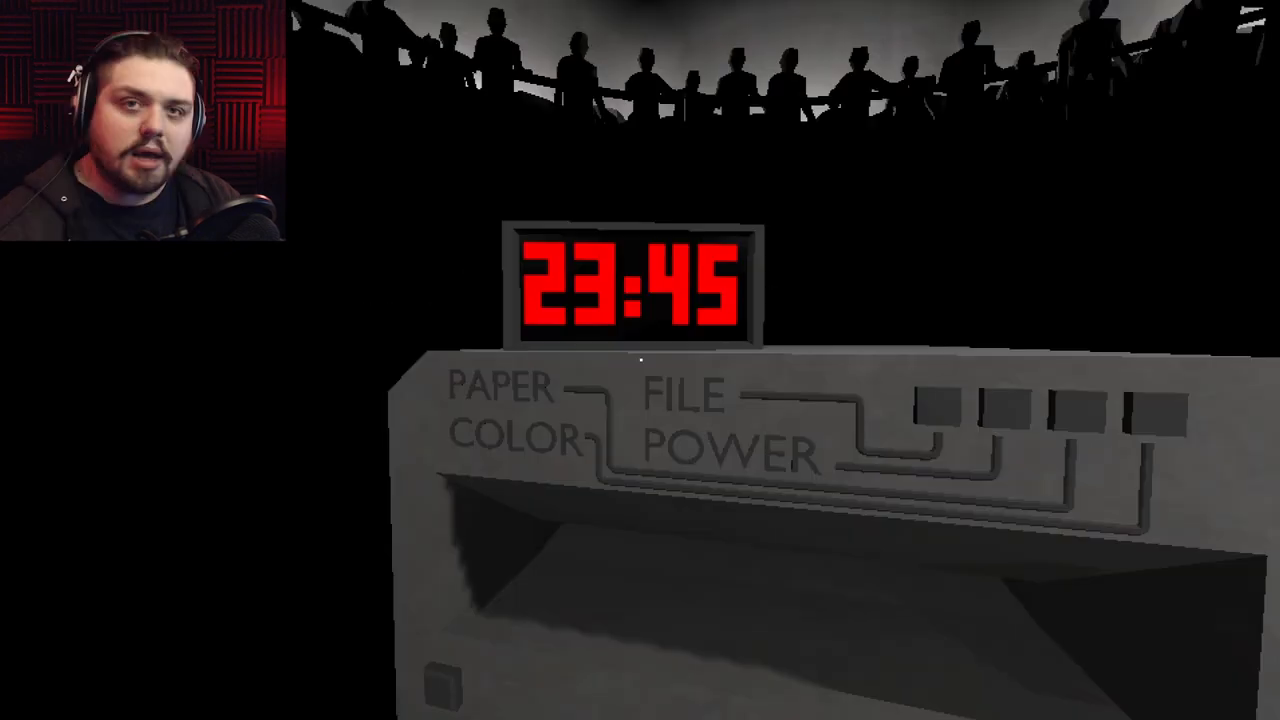